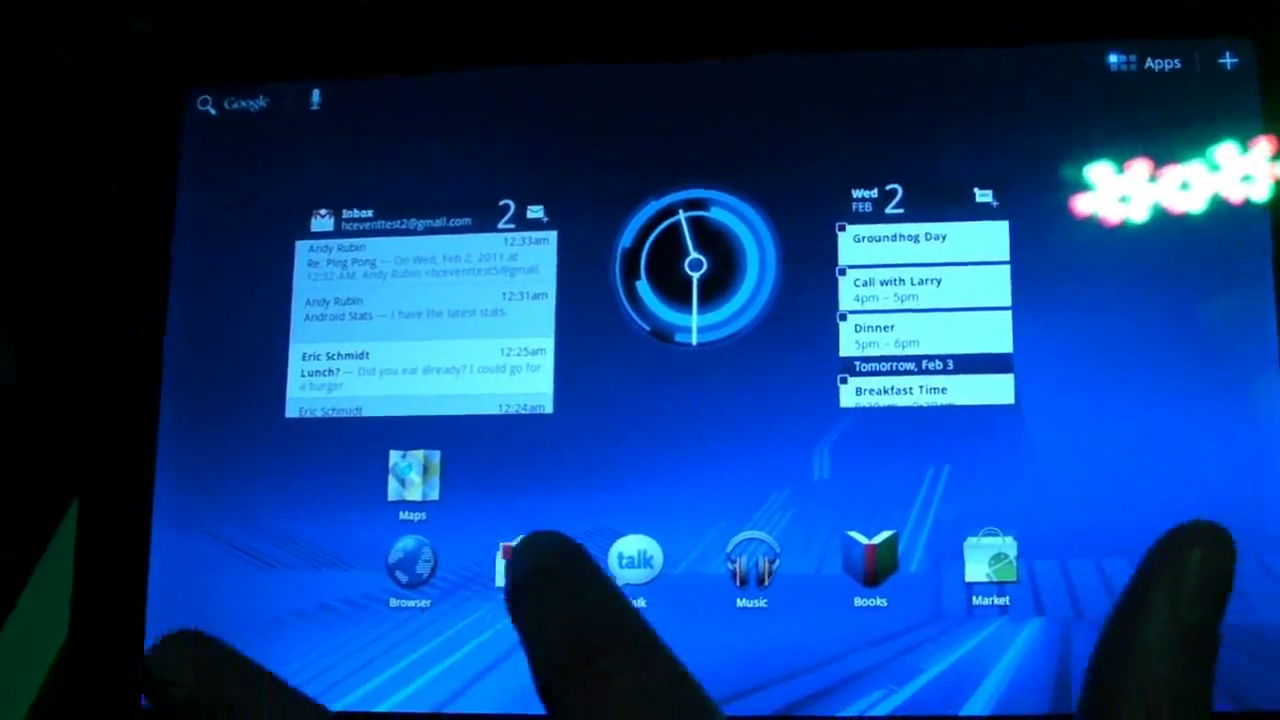
Swipe left across the home screens to the bookmarks widget and Camera shortcuts panel.
{"action": "left_click", "coordinate": [428, 310]}
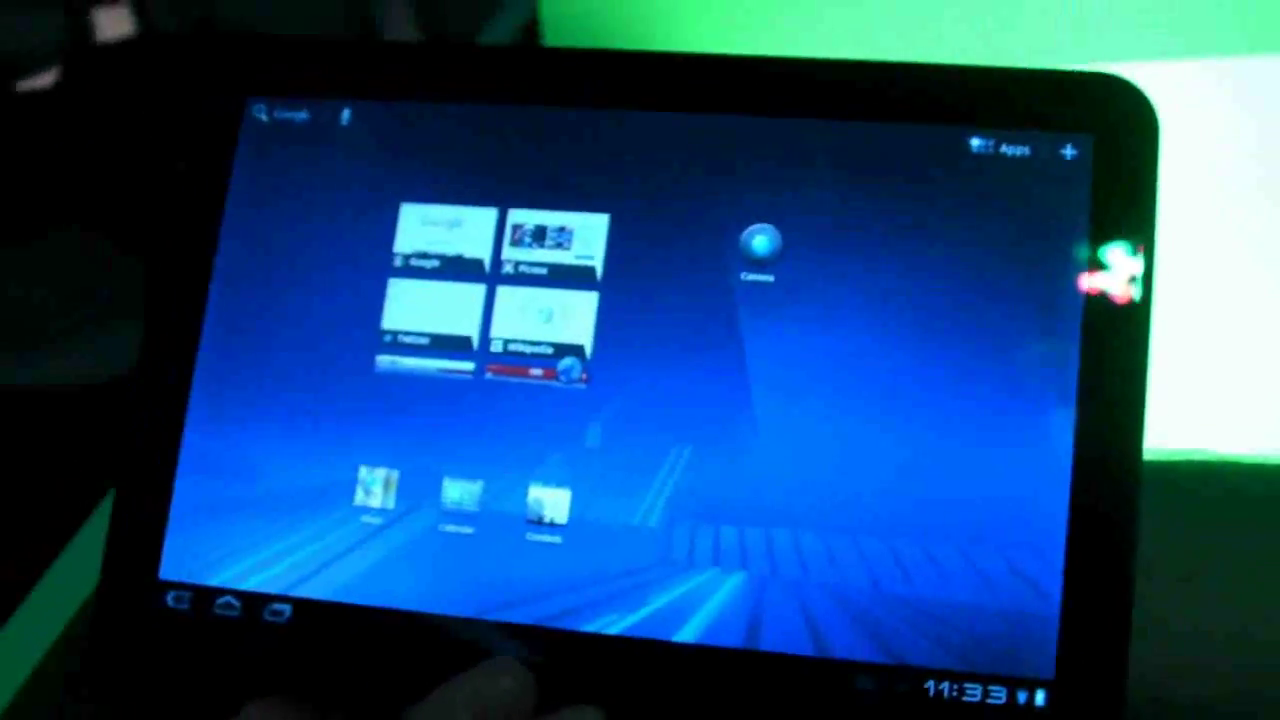
{"action": "scroll", "scroll_direction": "left", "scroll_amount": 3}
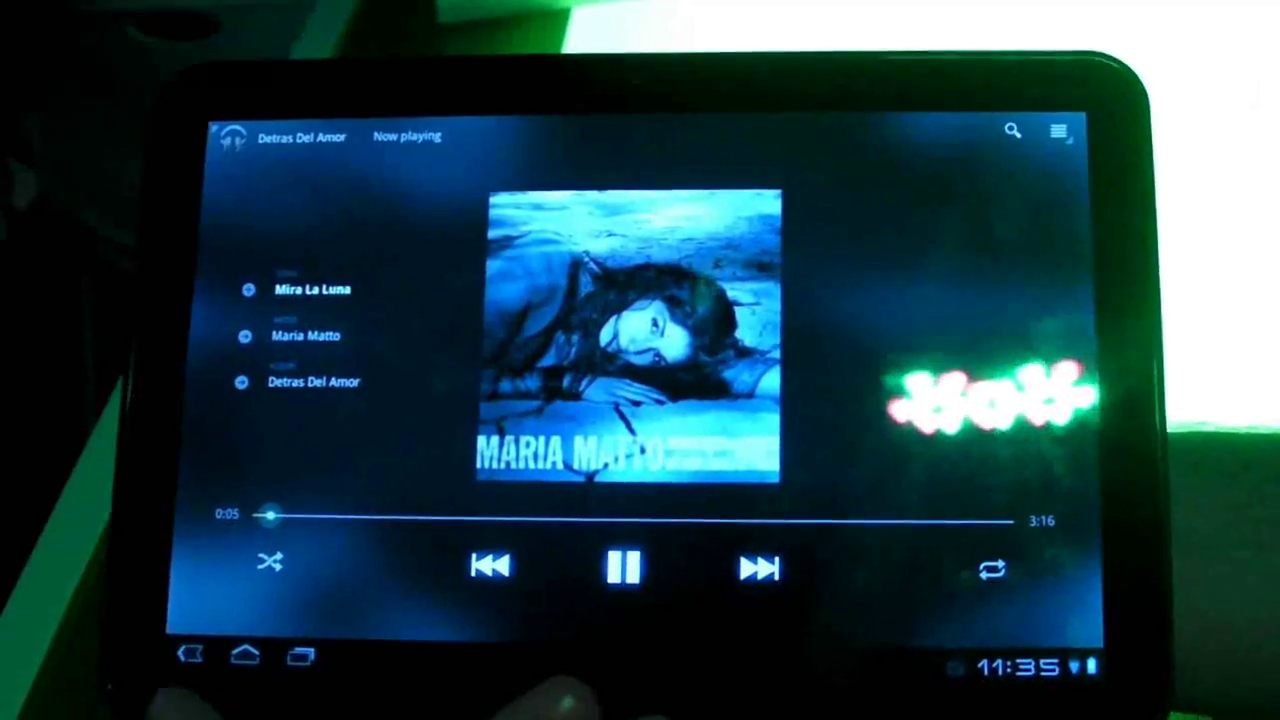
Tap the track 'Mira La Luna' from Detras Del Amor to start playback.
{"action": "left_click", "coordinate": [237, 660]}
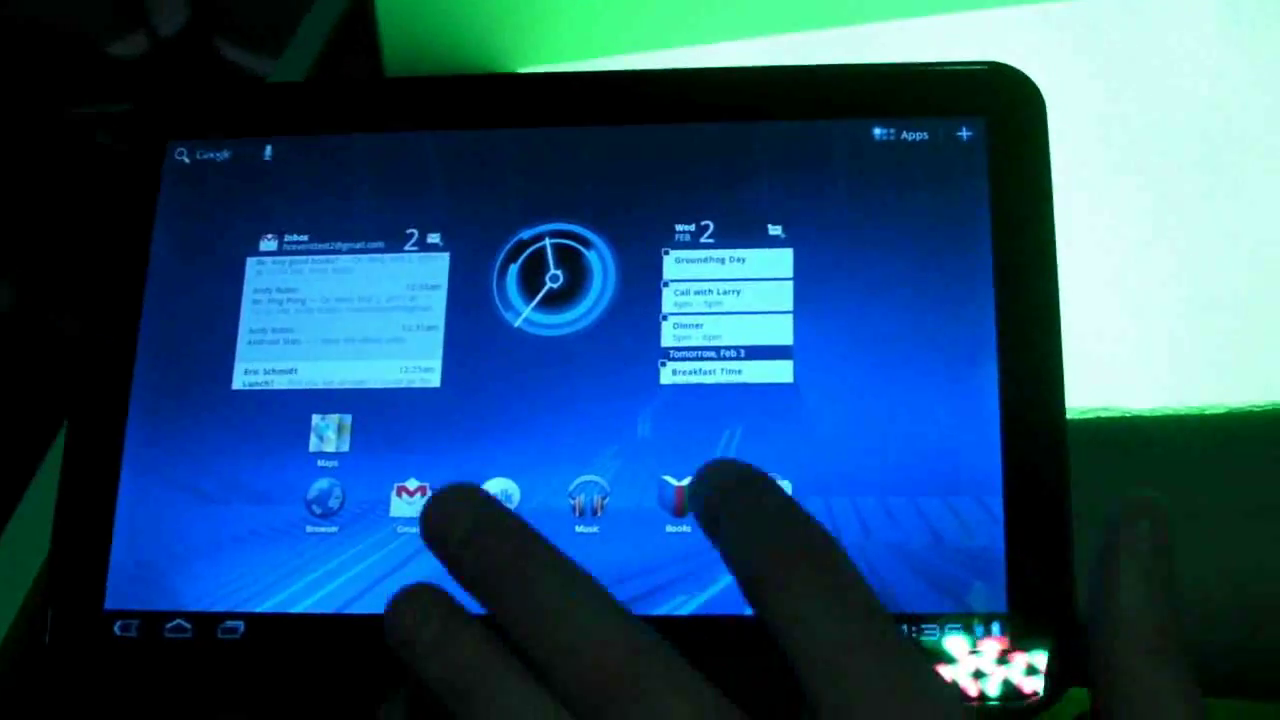
Tap the Books shortcut to open the library of three classic novels.
{"action": "left_click", "coordinate": [670, 497]}
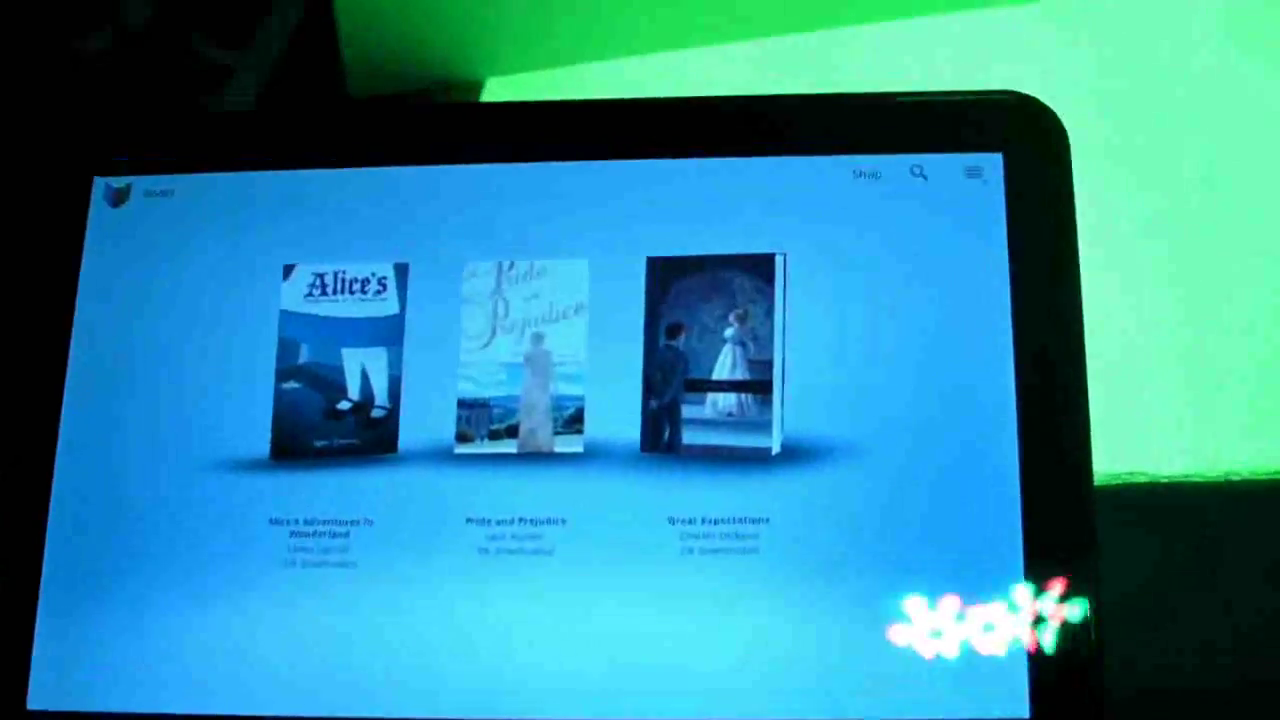